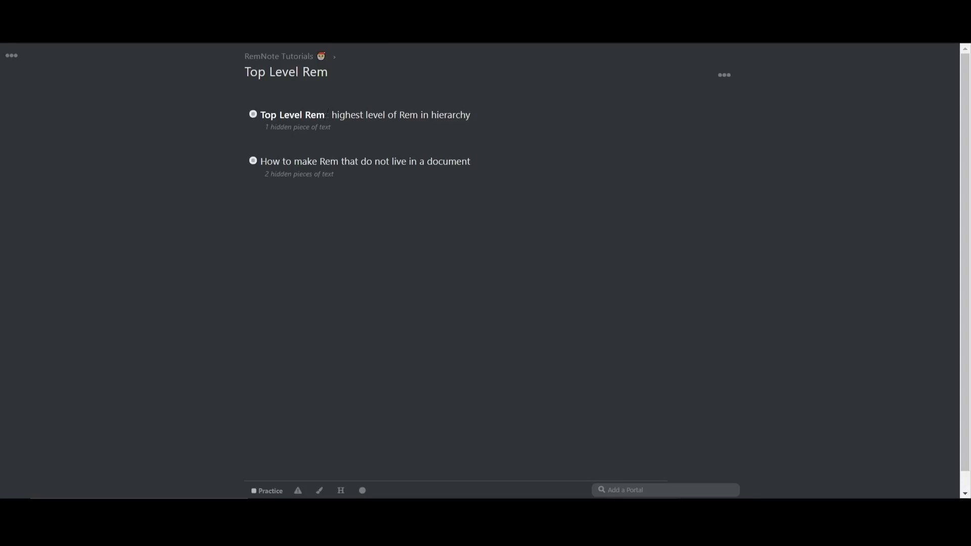
mouse_move(527, 249)
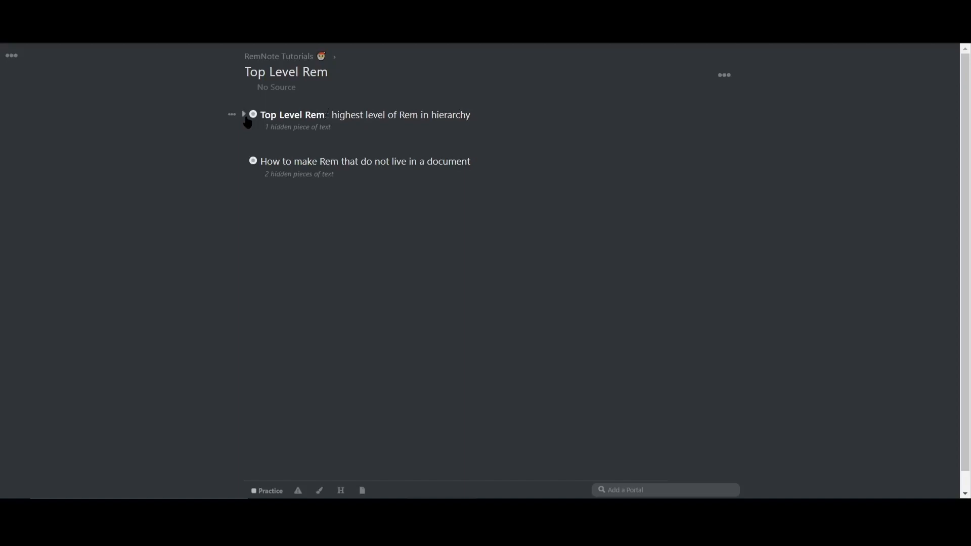
- Expand Top Level Rem and the second note to show their child lines
click(245, 115)
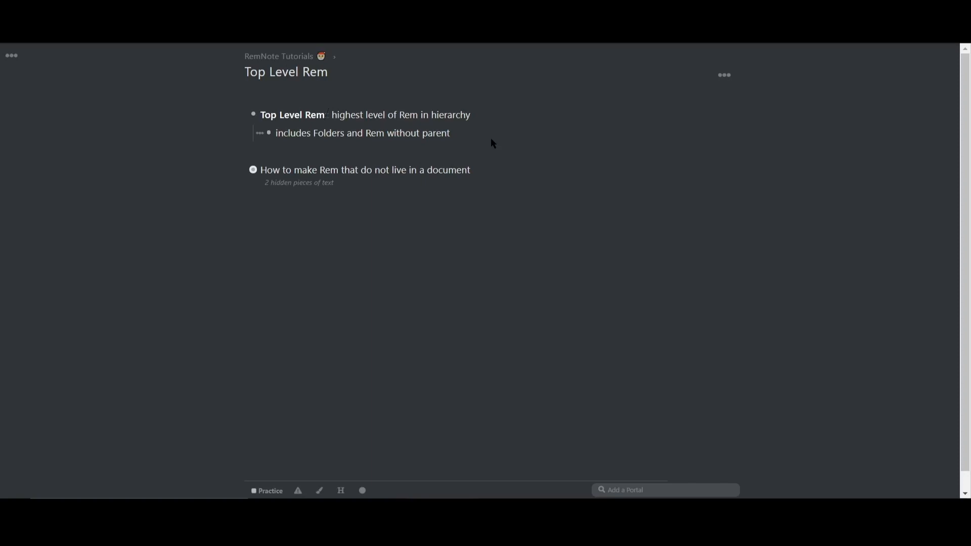
mouse_move(242, 177)
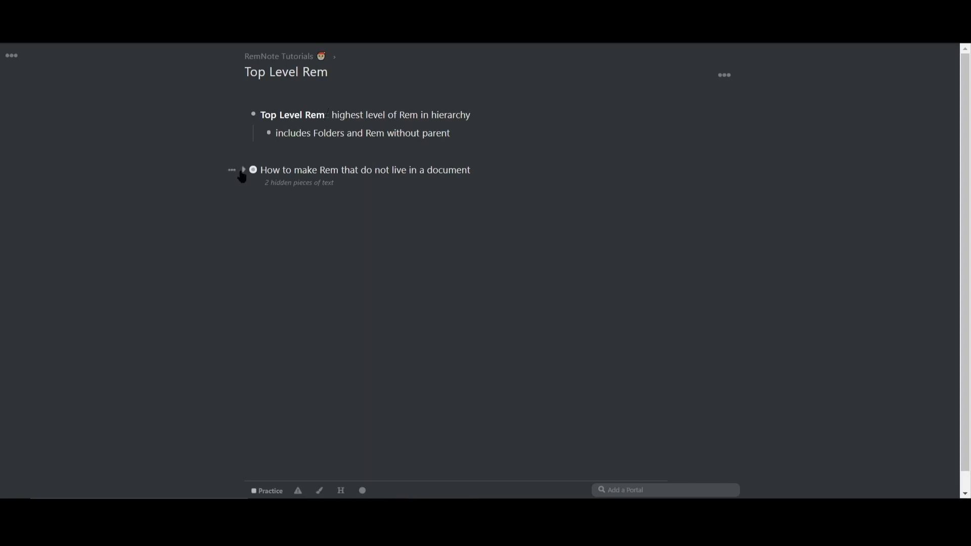
click(243, 170)
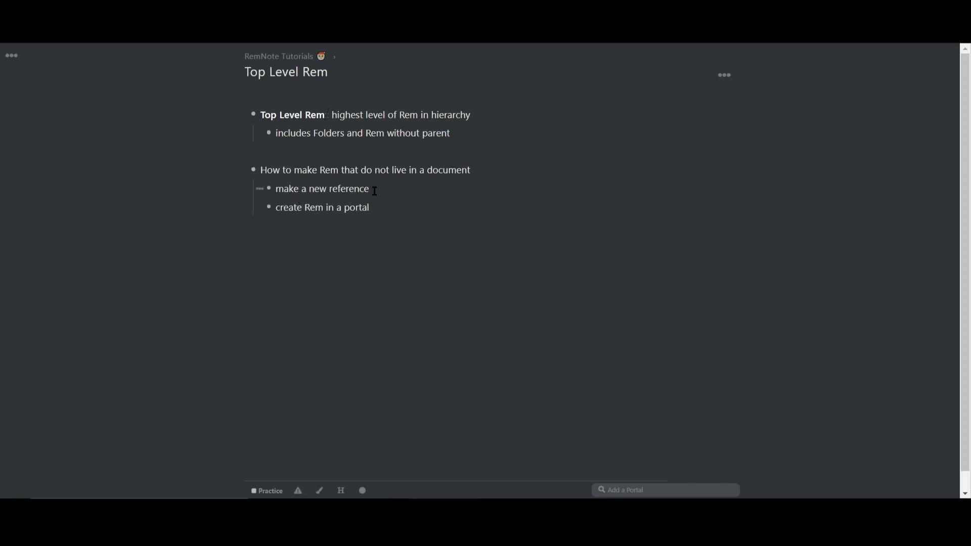
mouse_move(150, 129)
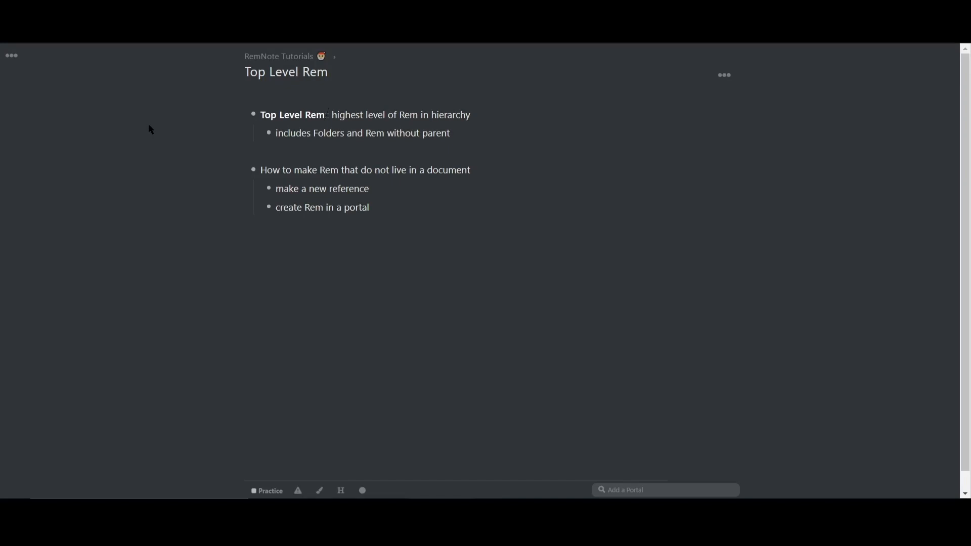
mouse_move(239, 64)
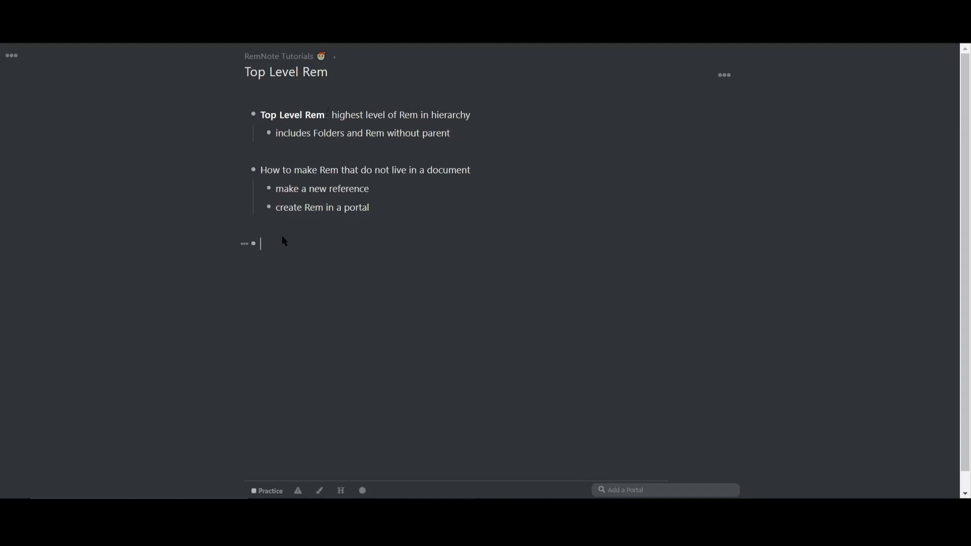
- Create and reference a new rem 'Toplevelrem', preview it, and start a new line
text(toplevelrem)
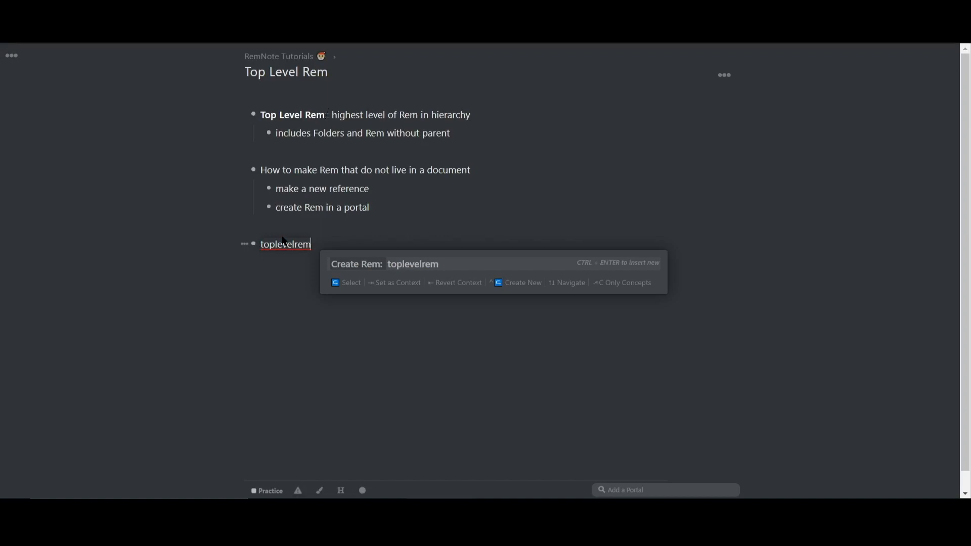
key(Enter)
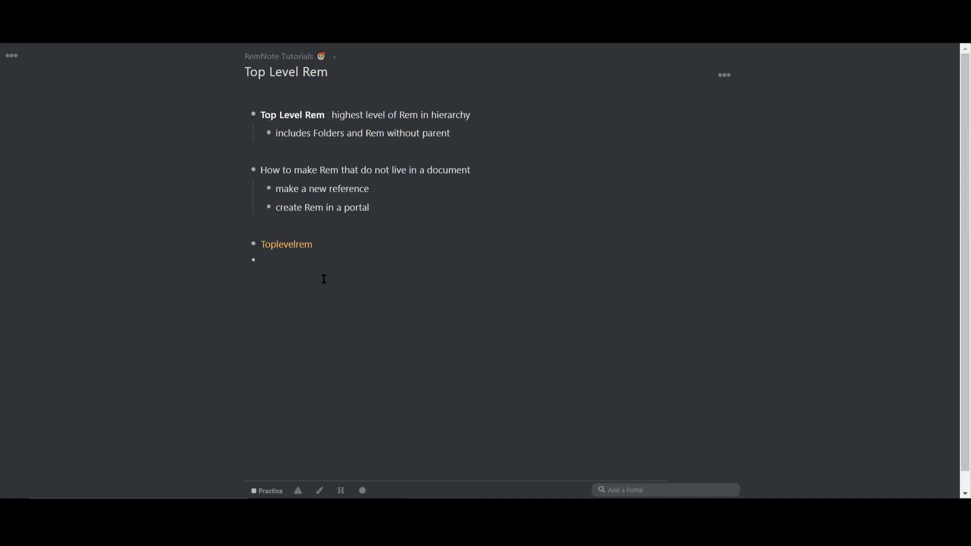
mouse_move(283, 244)
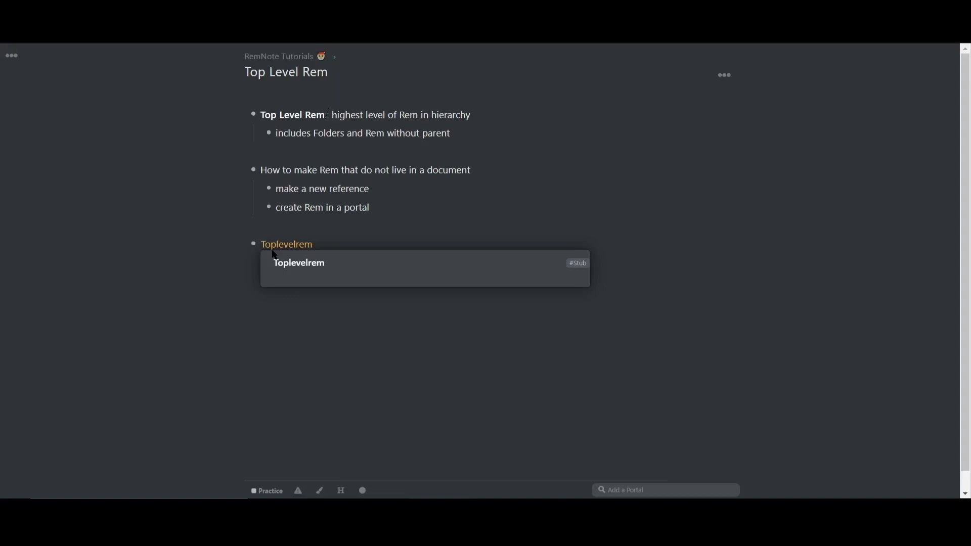
click(287, 243)
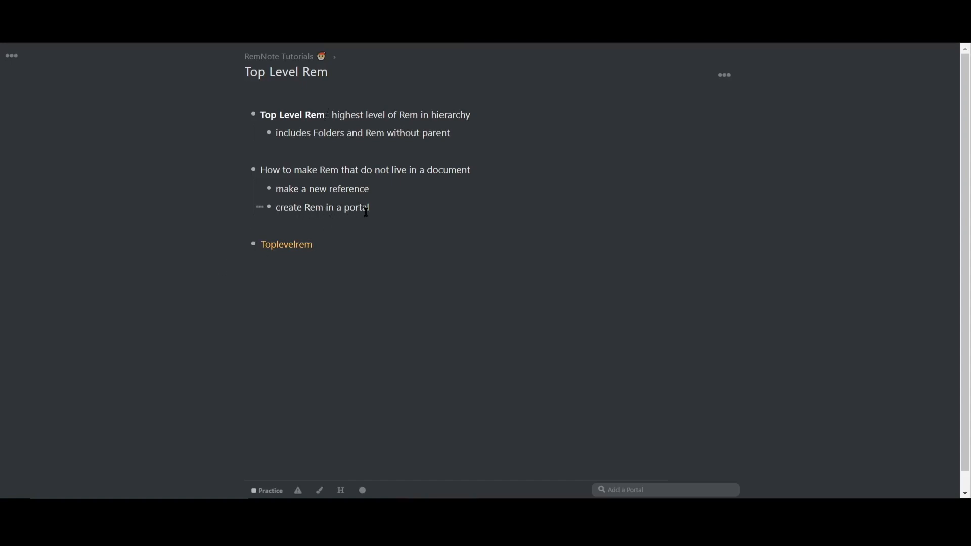
key(Enter)
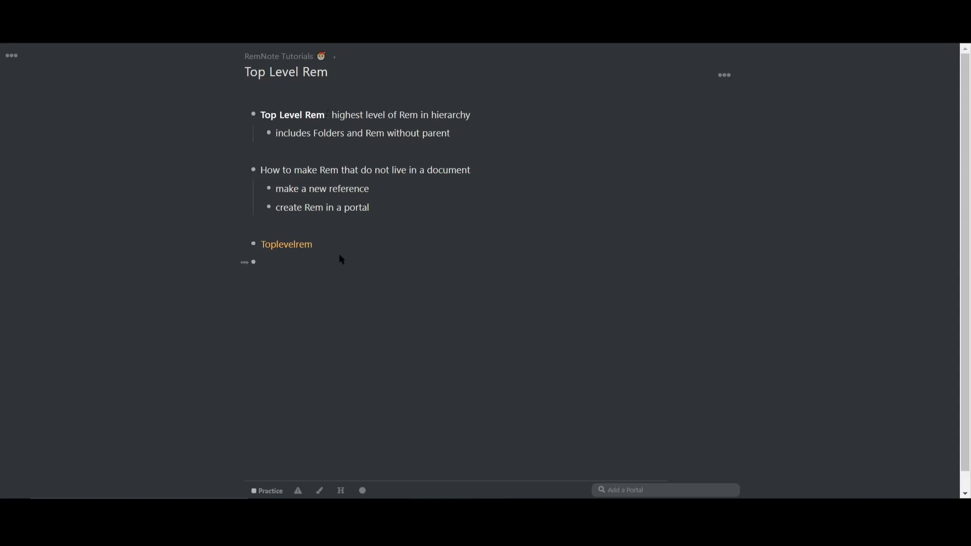
- Insert a portal below Toplevelrem and type 'Top level portal' inside it
click(269, 262)
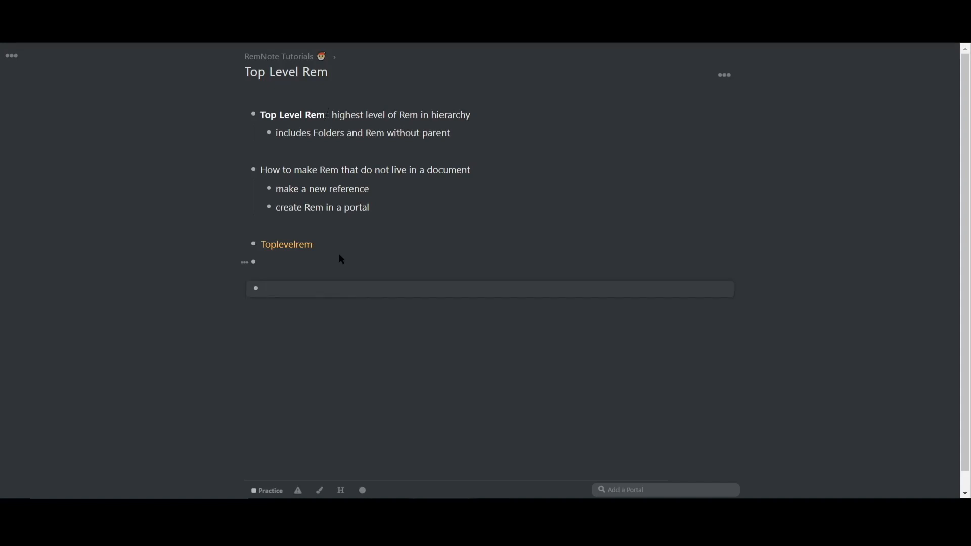
text(Top level portal)
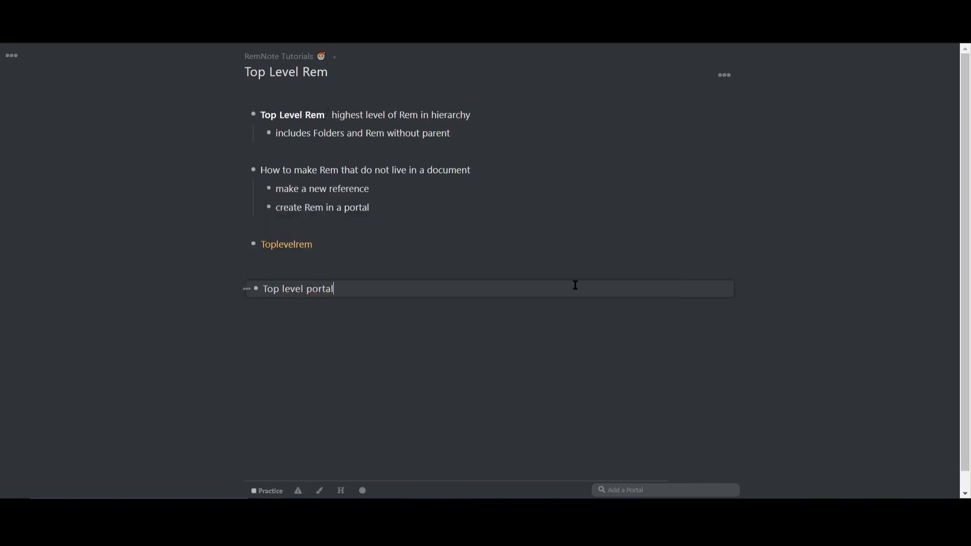
mouse_move(364, 320)
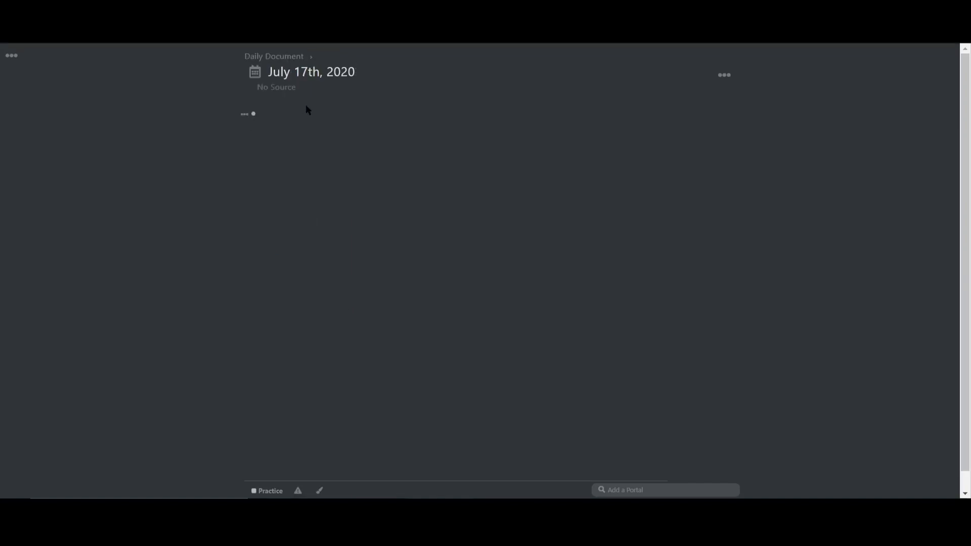
- Reference 'Top level portal' in the July 17th, 2020 daily document via [top le
text([top le)
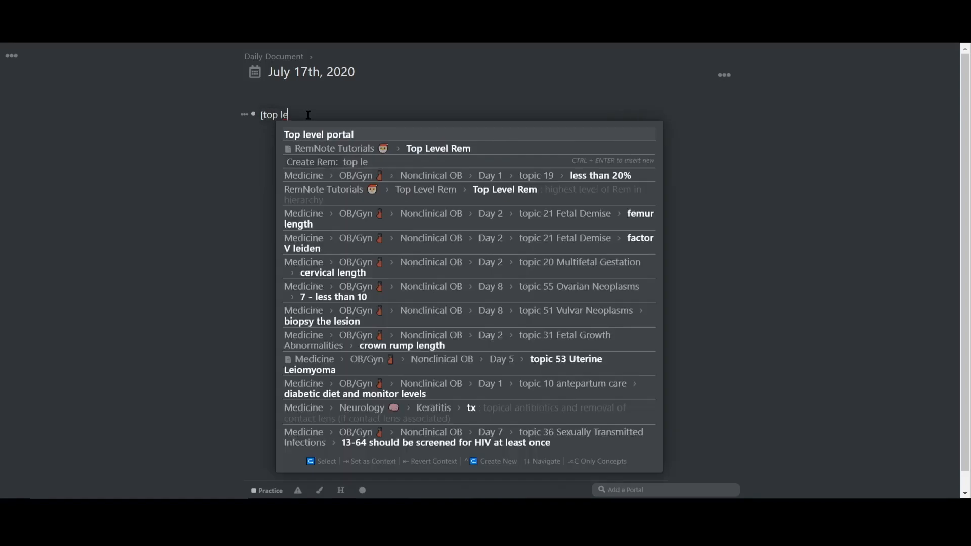
click(318, 135)
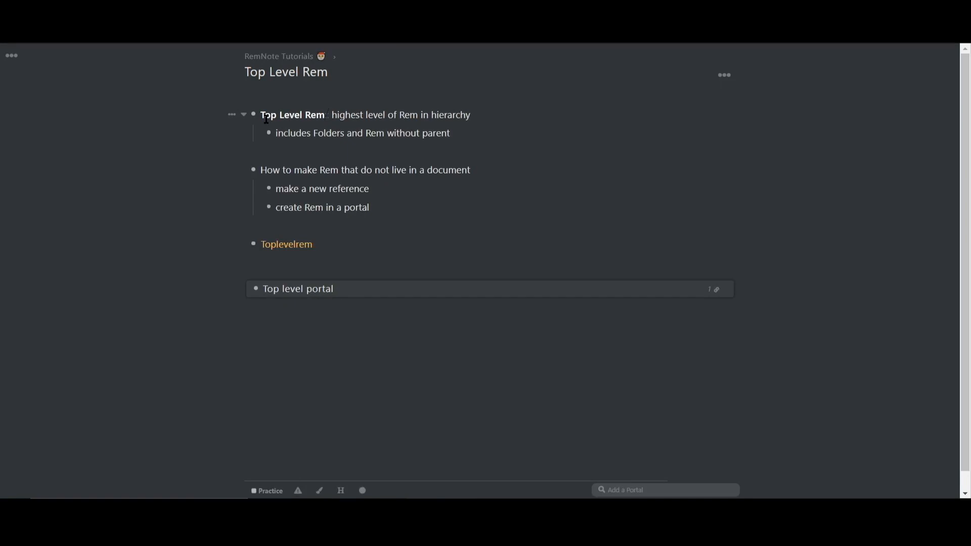
mouse_move(290, 250)
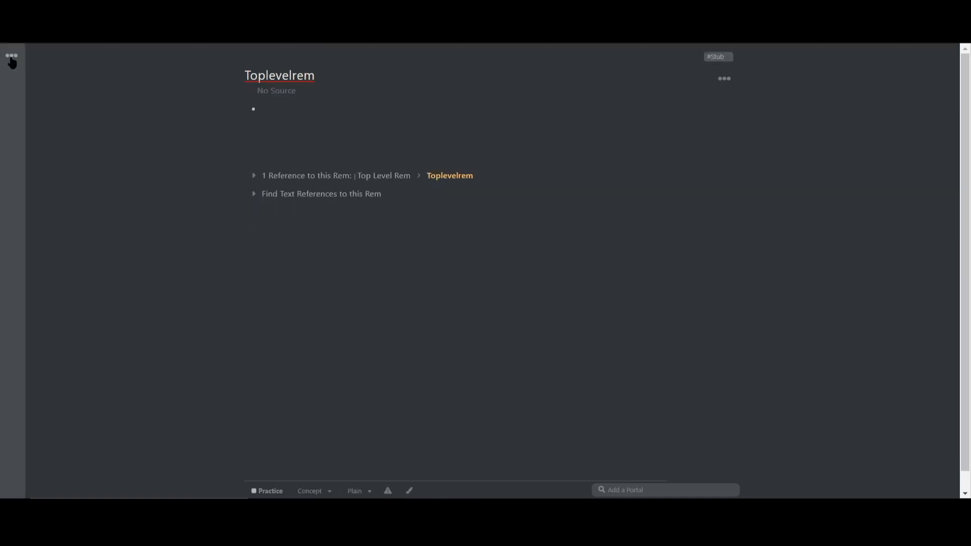
- Toggle the documents sidebar and show the Toplevelrem page's ••• options menu
click(10, 55)
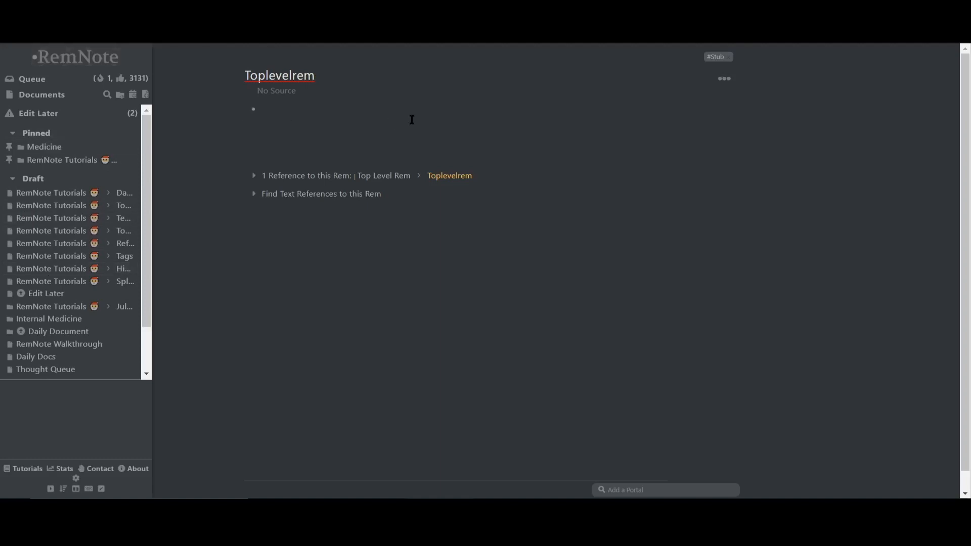
mouse_move(724, 82)
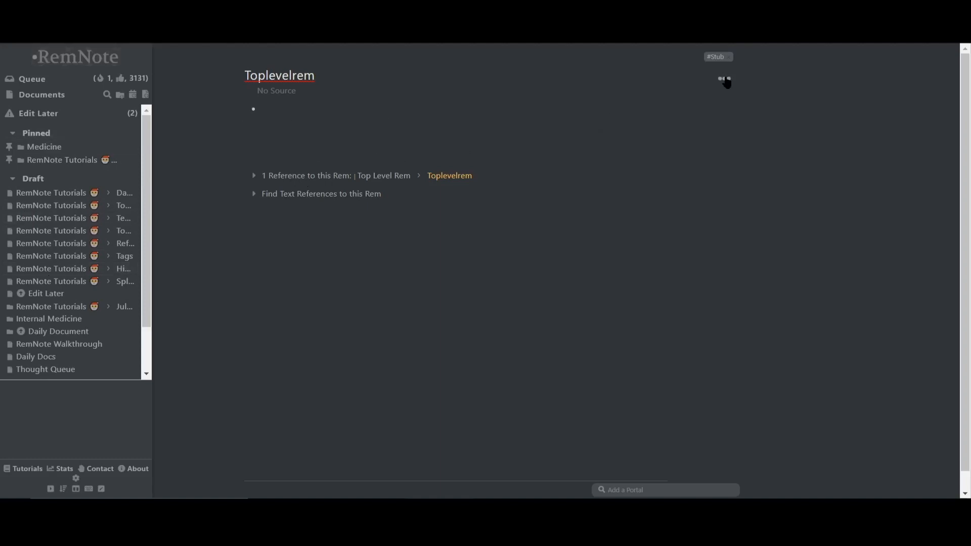
click(725, 83)
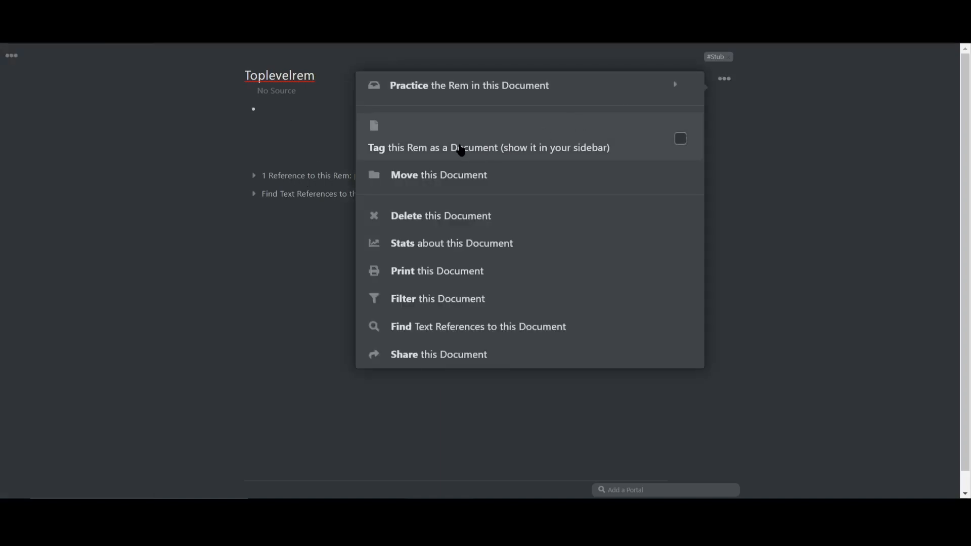